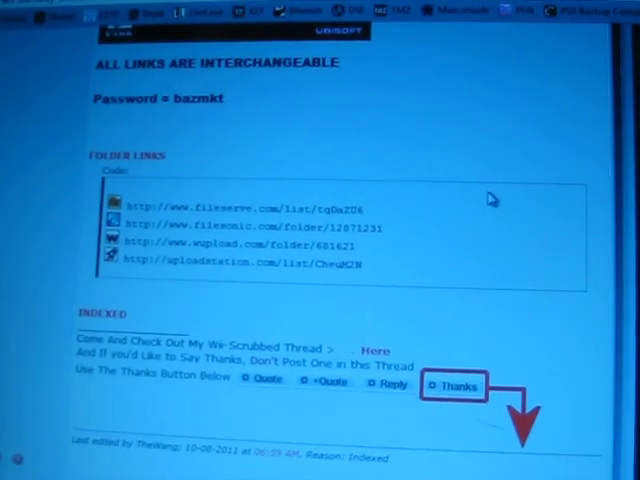
Step: Extract the Just Dance 3 - NTSC game from JD3-NTSC.part01.rar in WinRAR
scroll(down, 3)
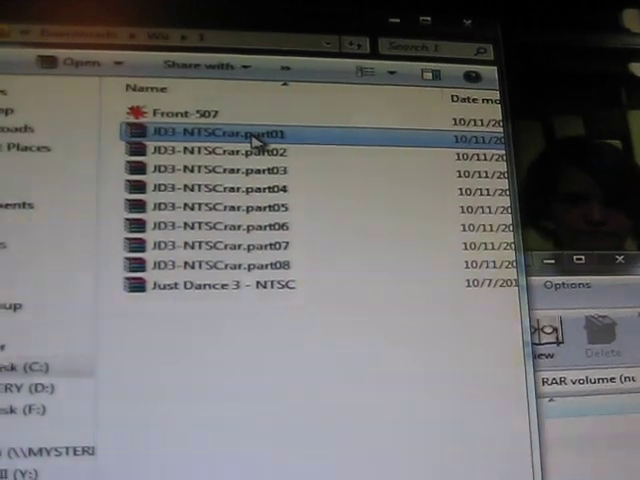
double_click(216, 132)
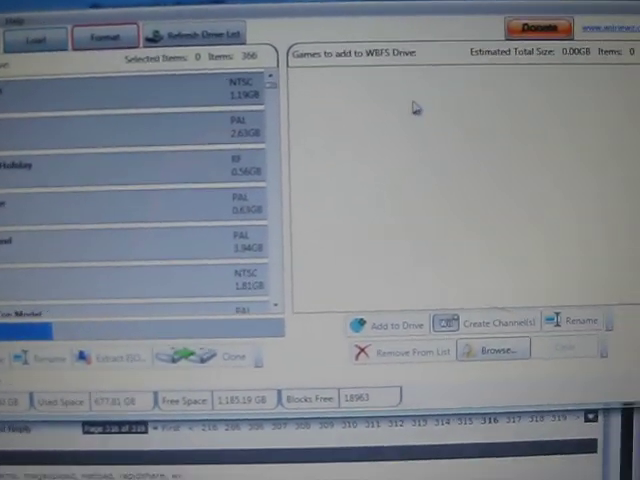
Step: Browse to Just Dance 3 - NTSC and copy it onto the Wii drive
click(492, 348)
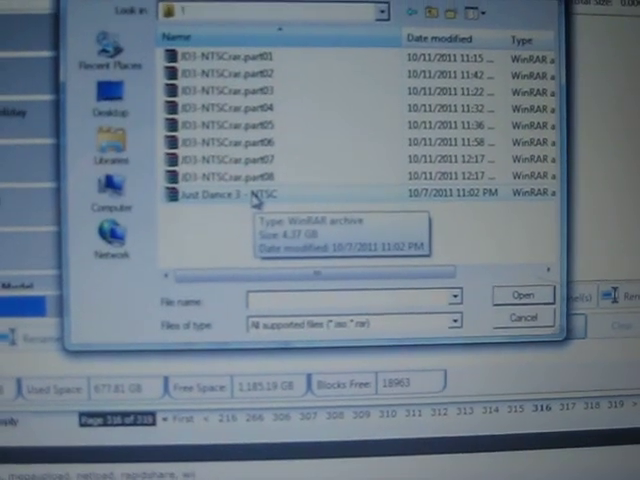
click(520, 296)
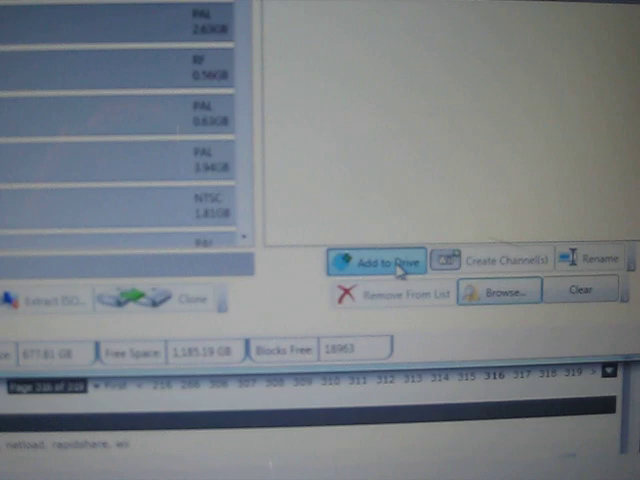
click(378, 260)
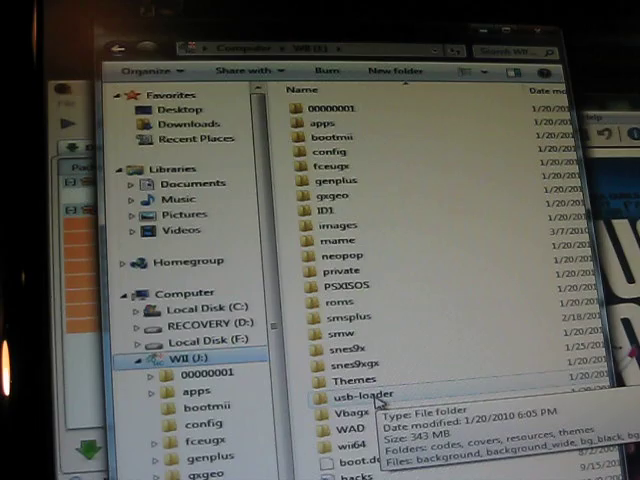
Step: Show the WII drive's covers folder as Large Icons thumbnails
scroll(down, 3)
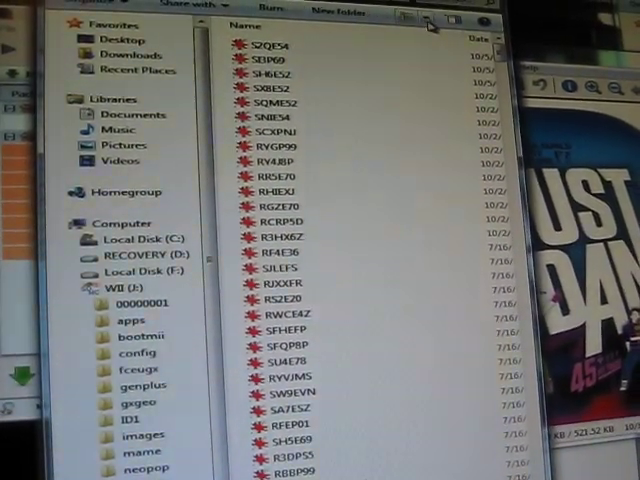
click(430, 20)
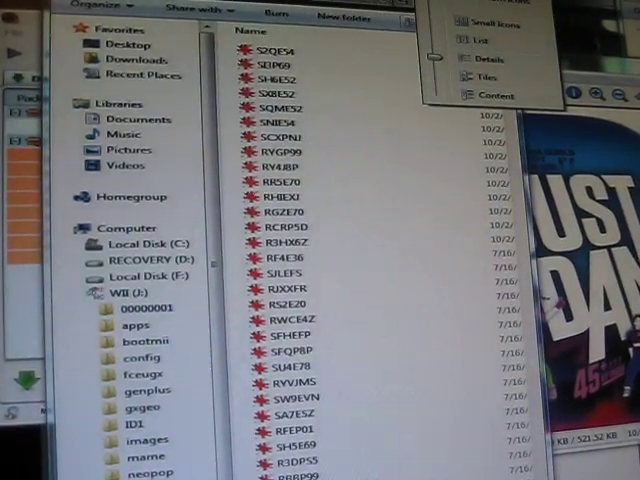
click(476, 76)
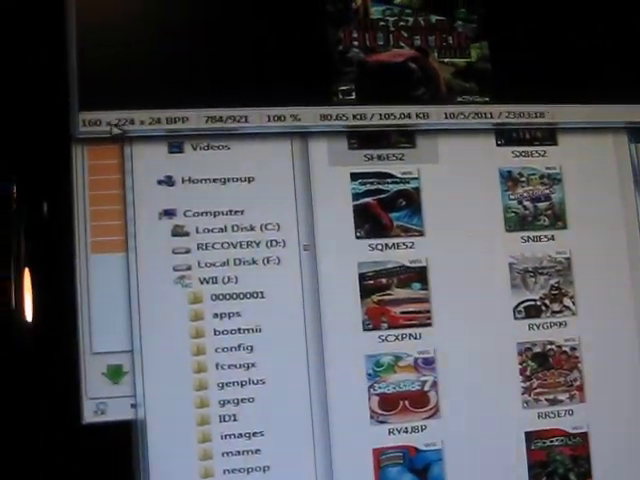
scroll(down, 3)
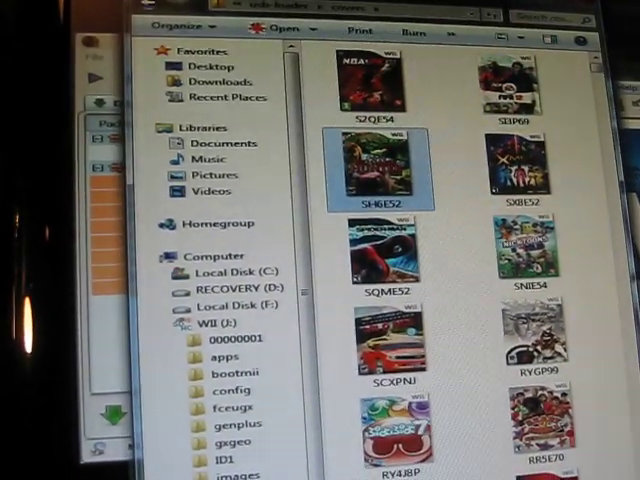
Step: View the Just Dance 3 cover from the WII covers folder in IrfanView
click(398, 60)
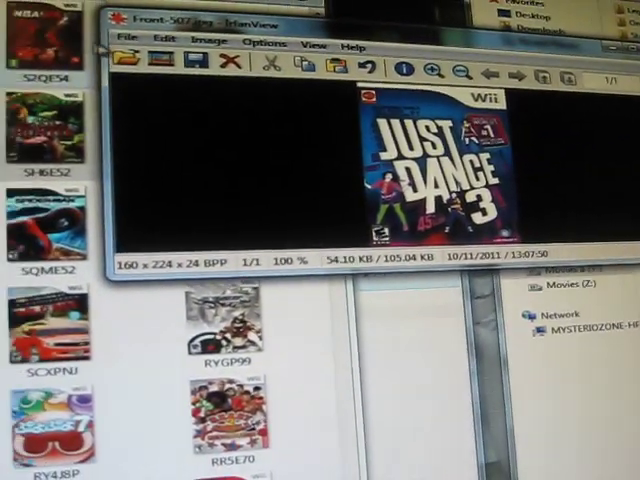
Step: Save the cover as a PNG named with the game ID '41J' via File > Save as
click(126, 38)
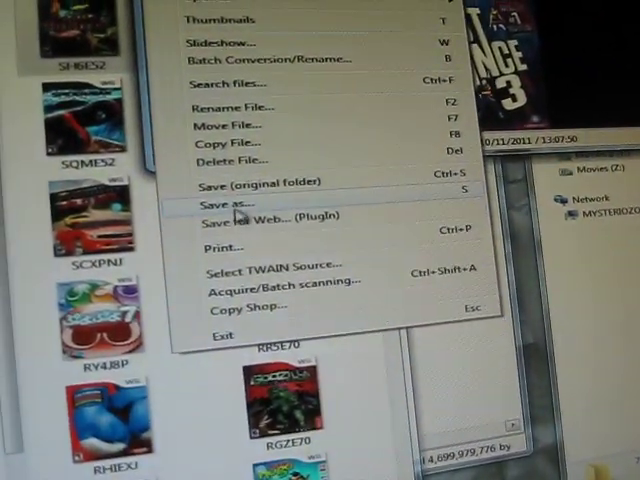
click(236, 200)
text(SJDE)
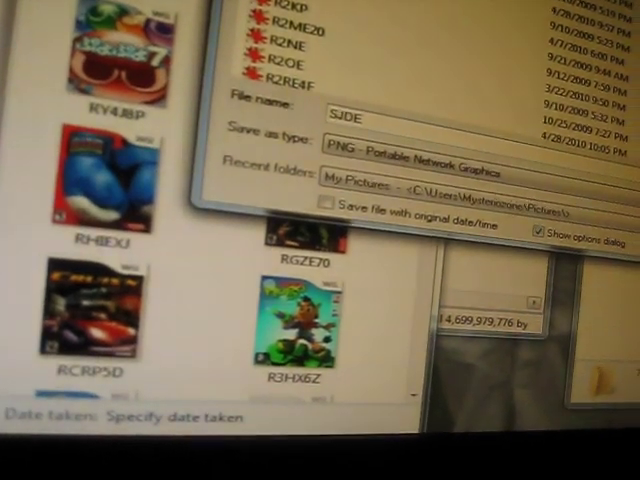
text(41J)
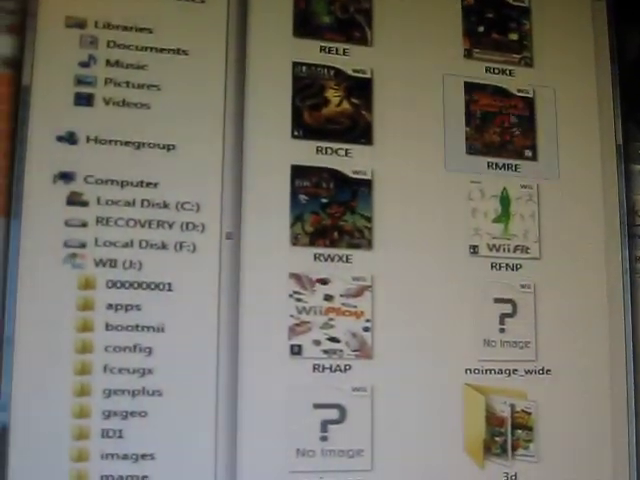
Step: Scroll the WII (J:) covers folder to review the game box images
scroll(down, 3)
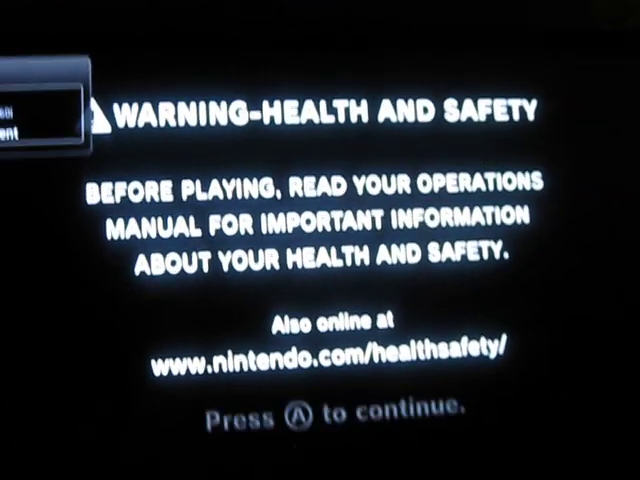
Step: Pass the health warning with A and start the Configurable USB Loader channel
key(a)
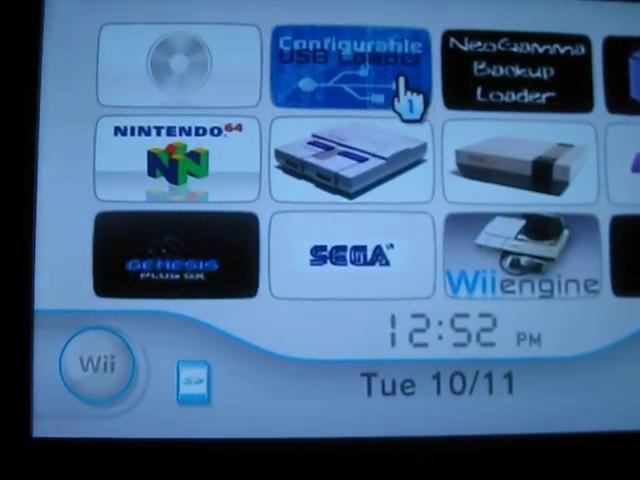
click(346, 64)
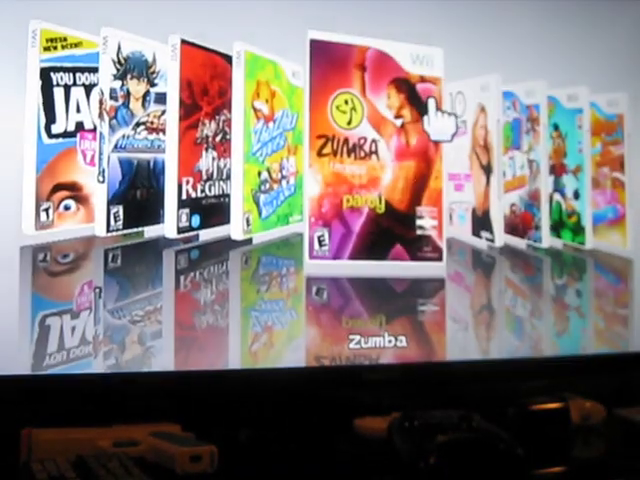
Step: Scroll the cover flow right until Just Dance 3 is reached
scroll(right, 3)
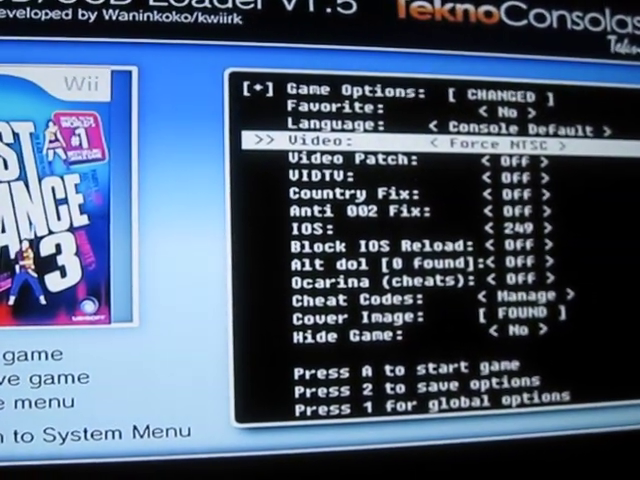
Step: Keep Just Dance 3's options (Force NTSC video) and boot the game with A
scroll(down, 3)
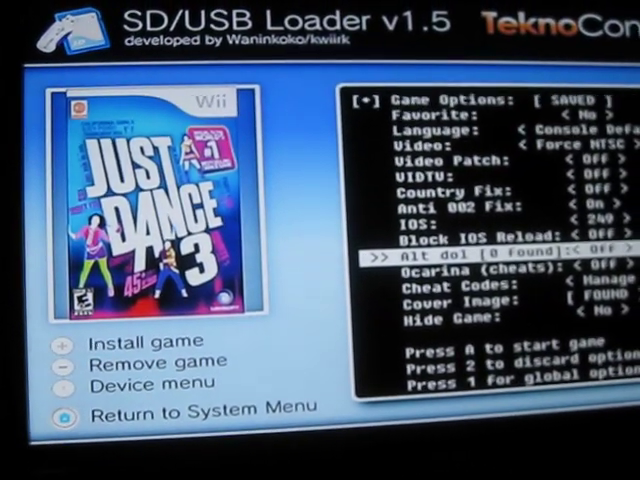
key(a)
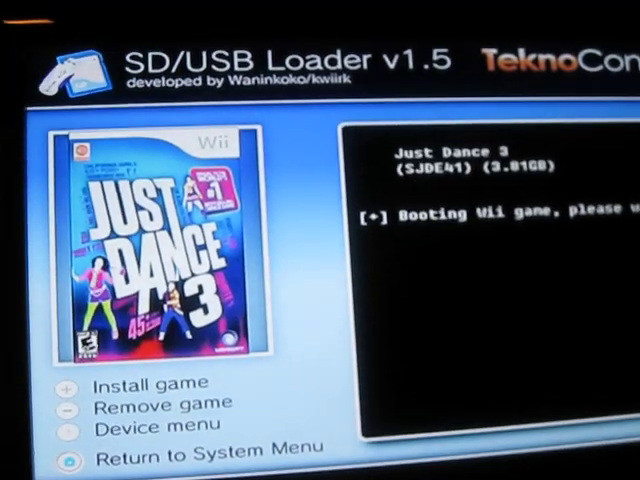